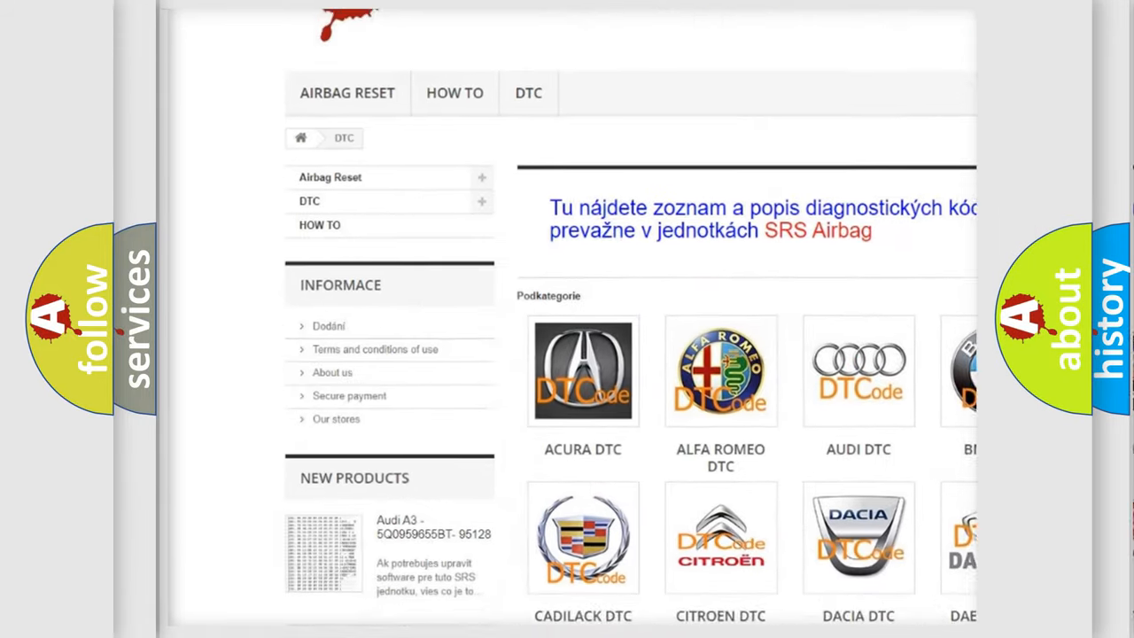
scroll(down, 3)
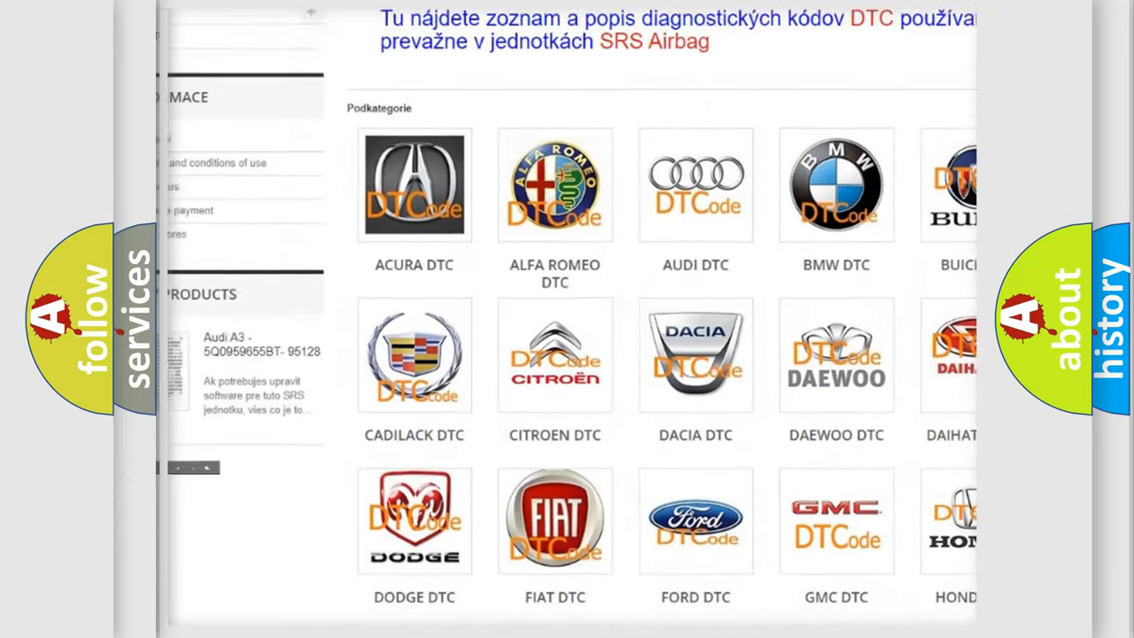